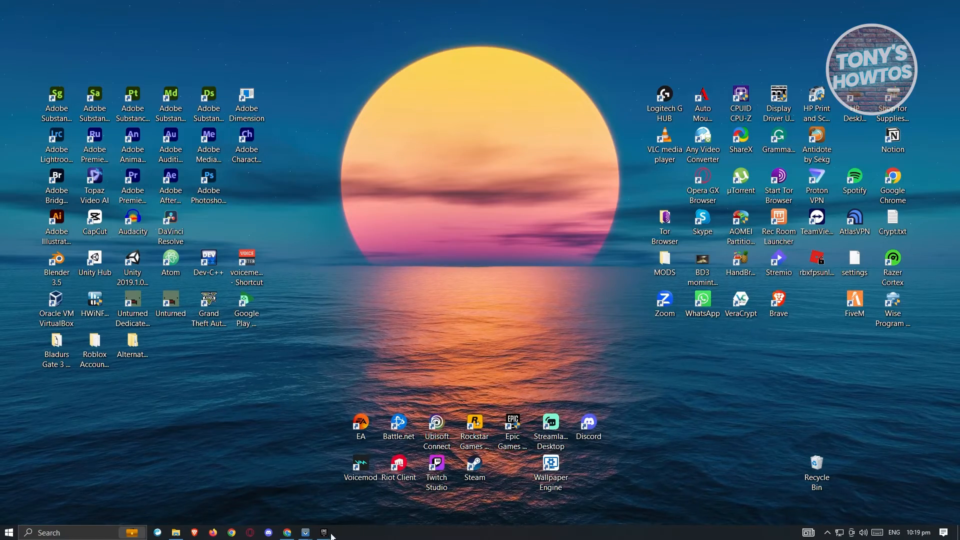
# Launch Epic Games Launcher from the Windows taskbar
pyautogui.click(324, 532)
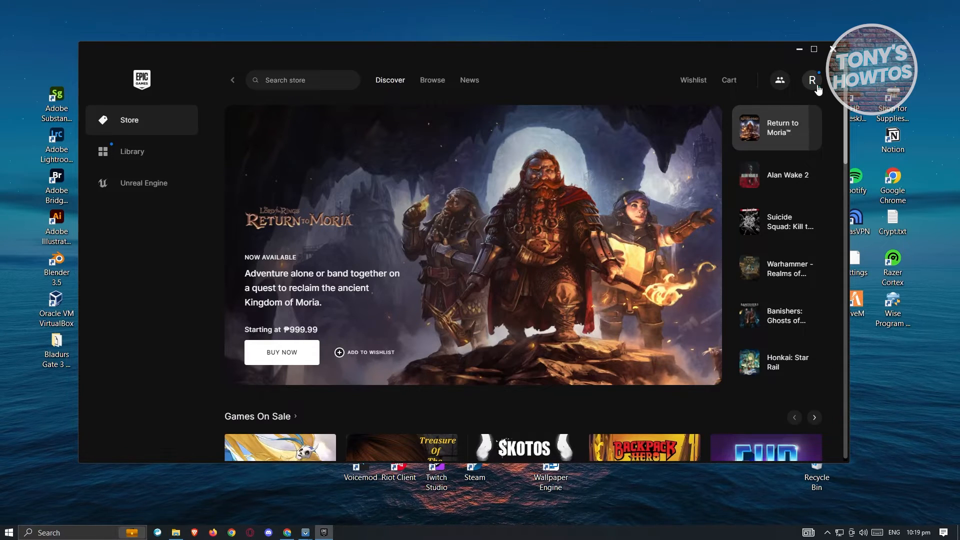
# Open the launcher's Settings page through the profile avatar's account menu
pyautogui.click(788, 175)
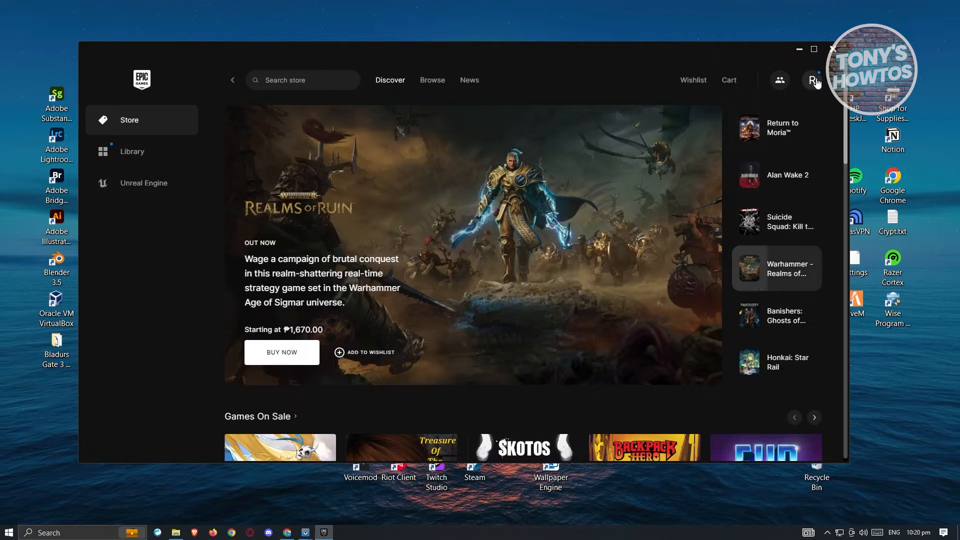
pyautogui.click(814, 80)
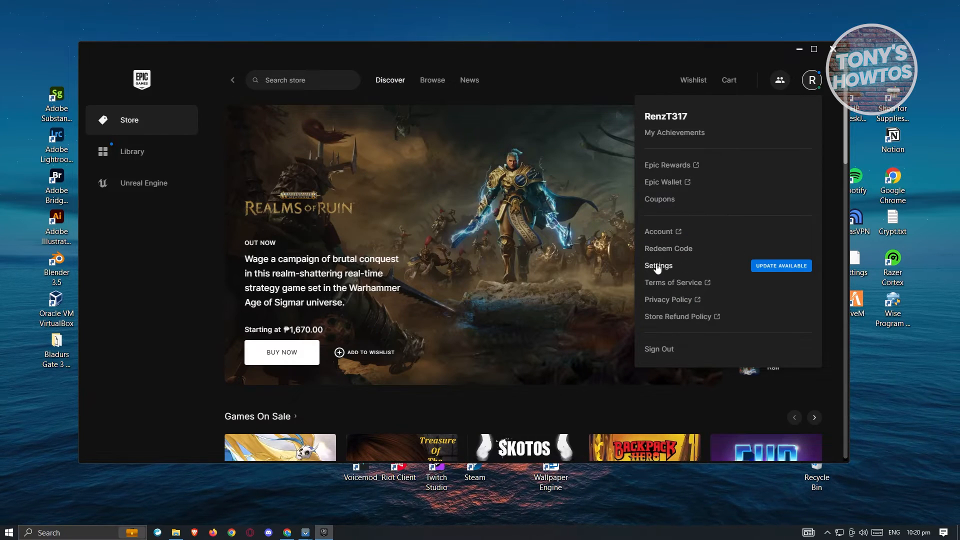
pyautogui.click(658, 265)
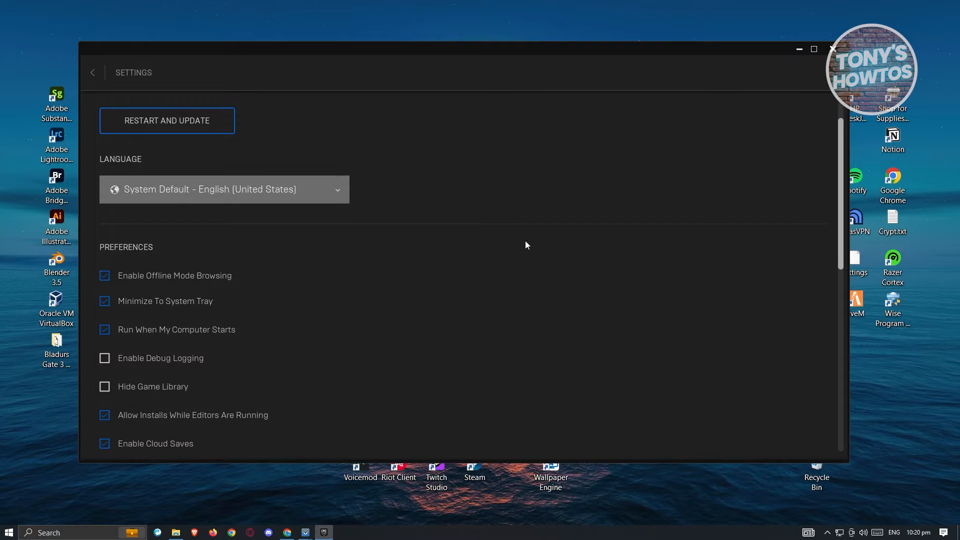